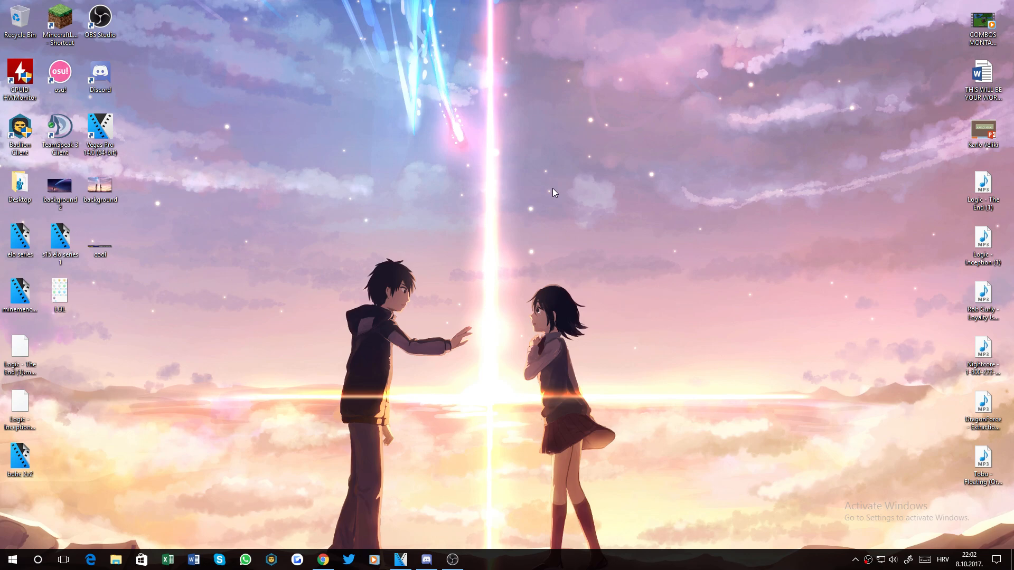
pyautogui.moveTo(397, 475)
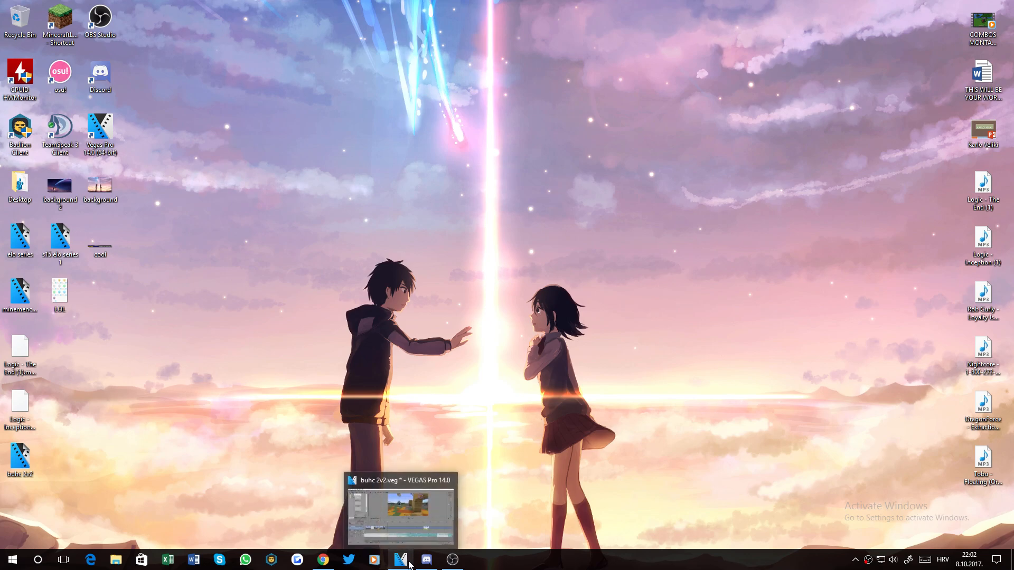
# Step: Switch through Vegas Pro to Discord clan chat and follow the mc-market.org thread link
pyautogui.click(400, 559)
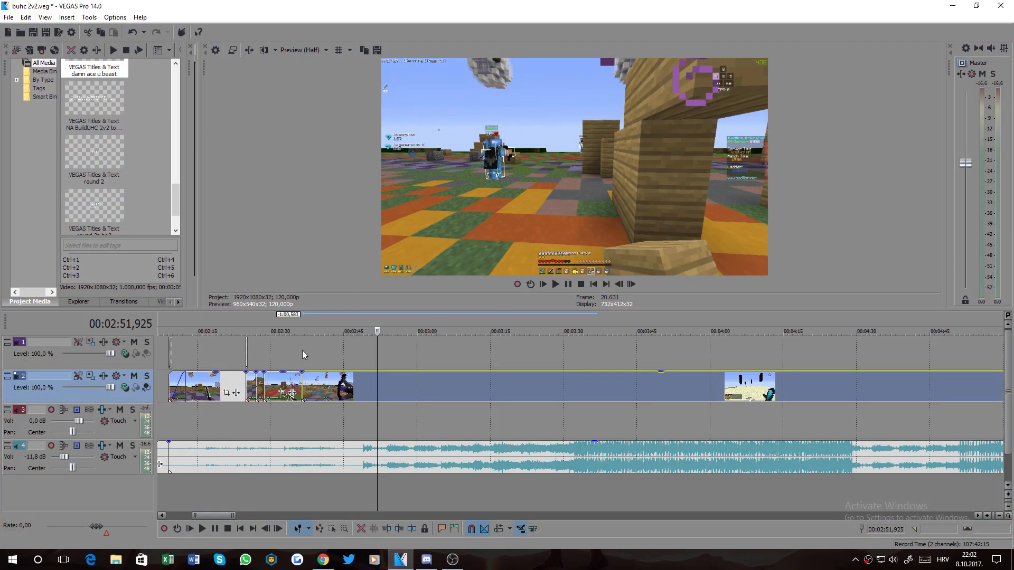
pyautogui.click(425, 559)
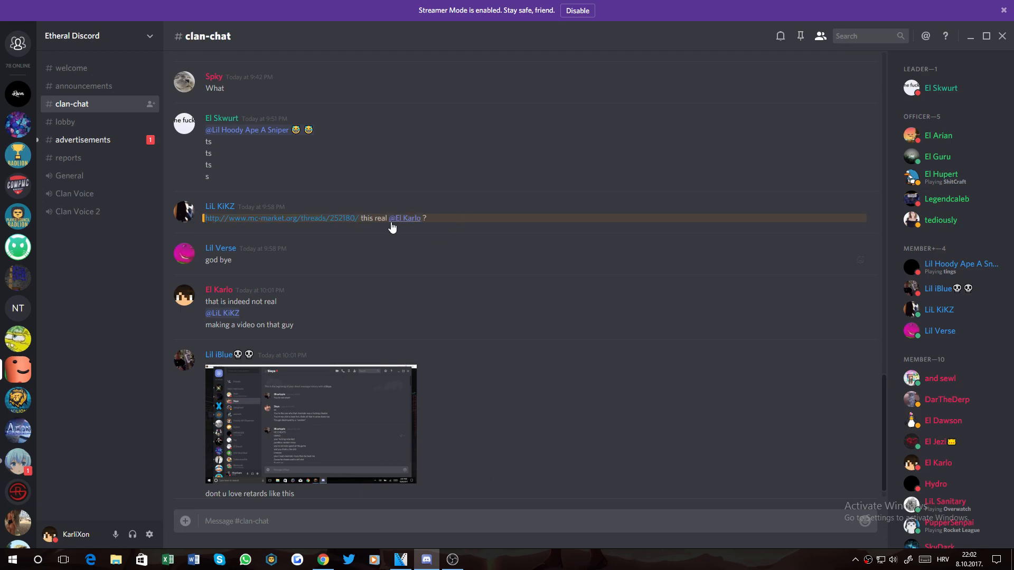
pyautogui.click(280, 218)
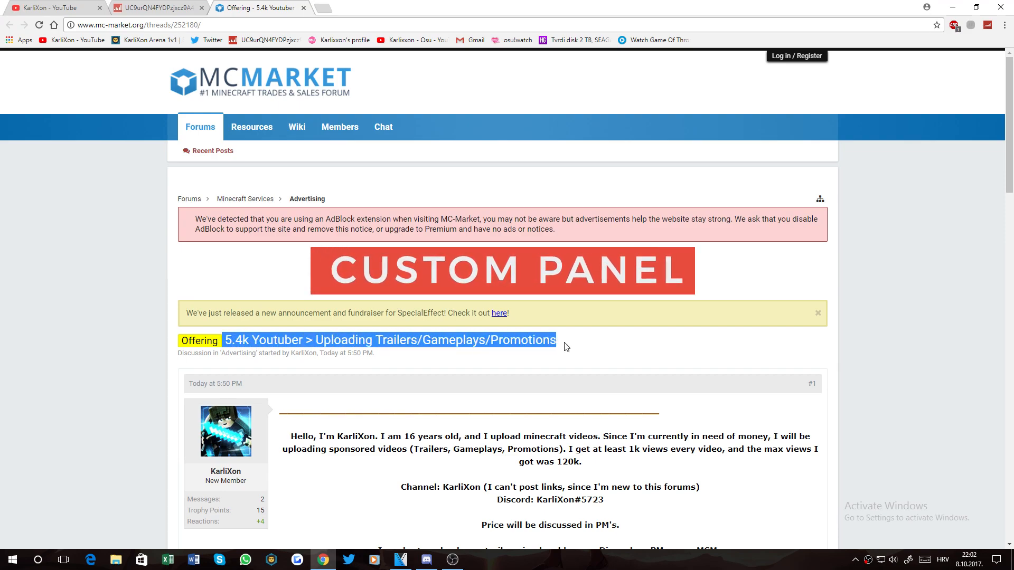
# Step: Read through post #1 about sponsored uploads, then bring up OBS Studio
pyautogui.scroll(-3)
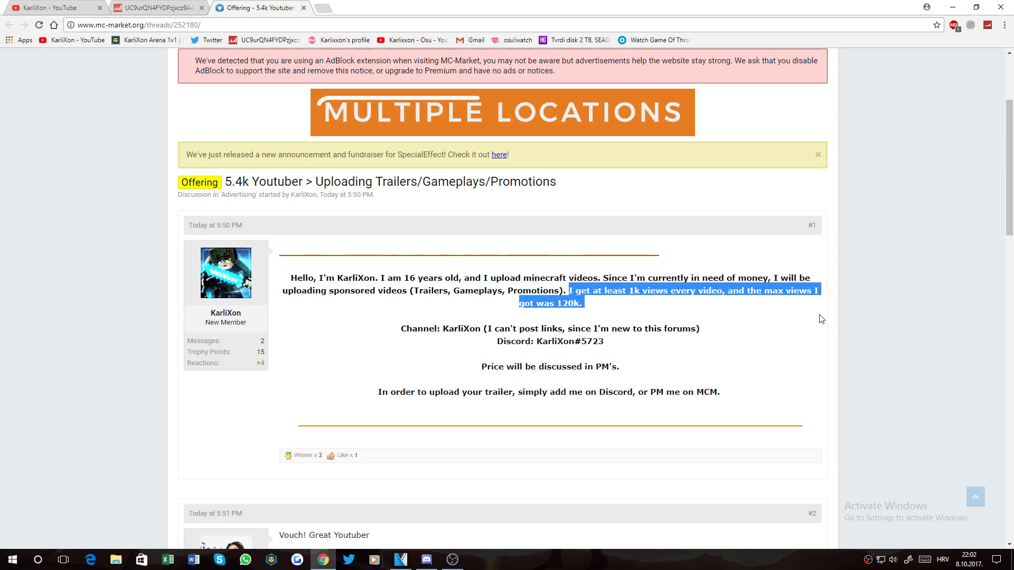
pyautogui.scroll(-3)
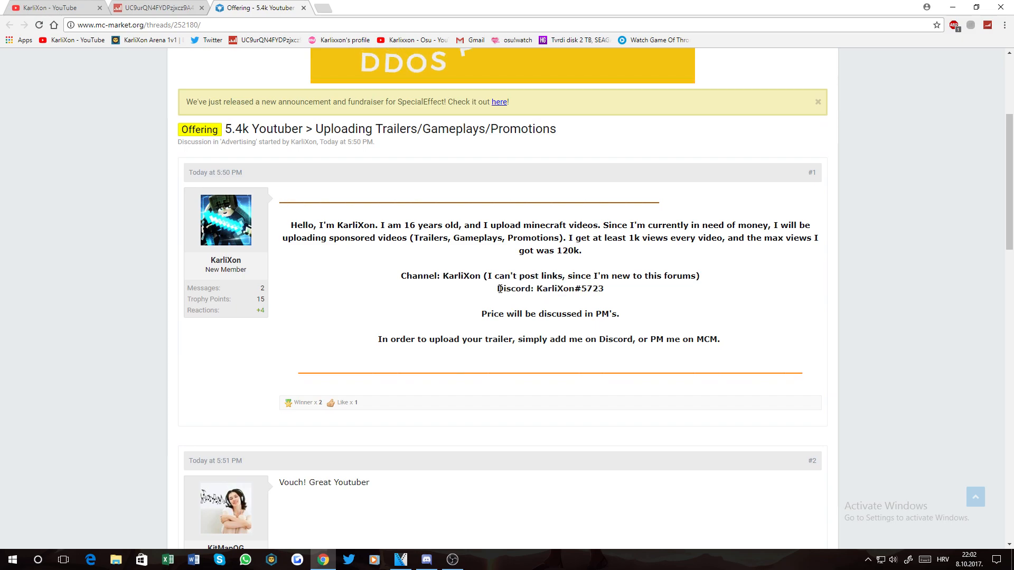
pyautogui.click(452, 560)
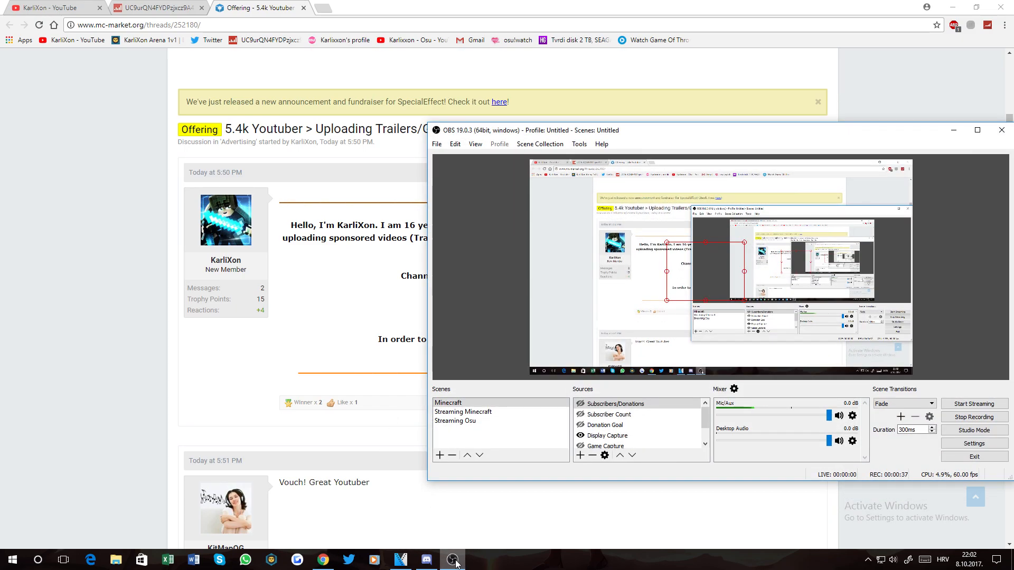
# Step: Minimize OBS and scroll the thread down to the vouch replies
pyautogui.click(426, 559)
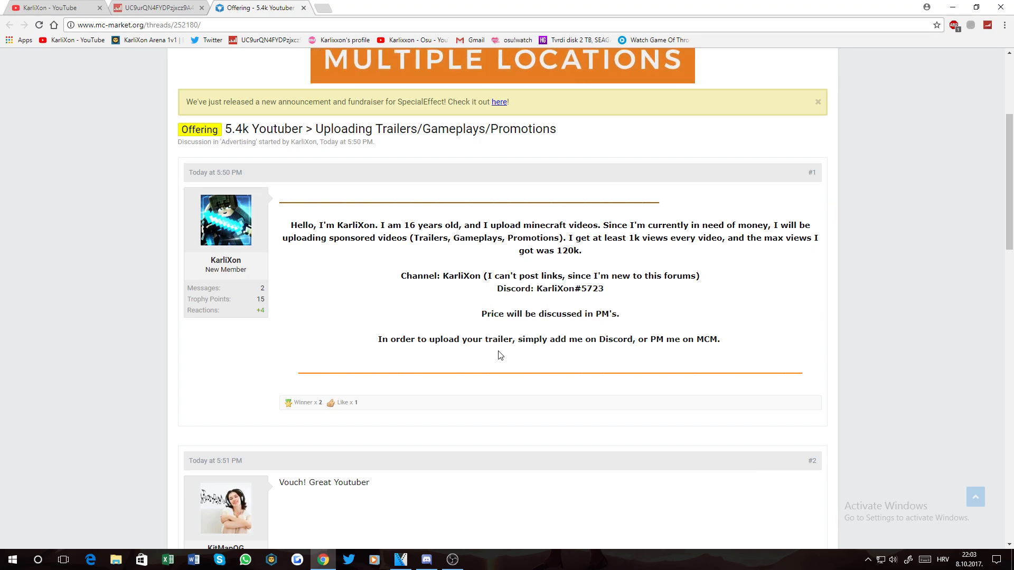
pyautogui.scroll(-3)
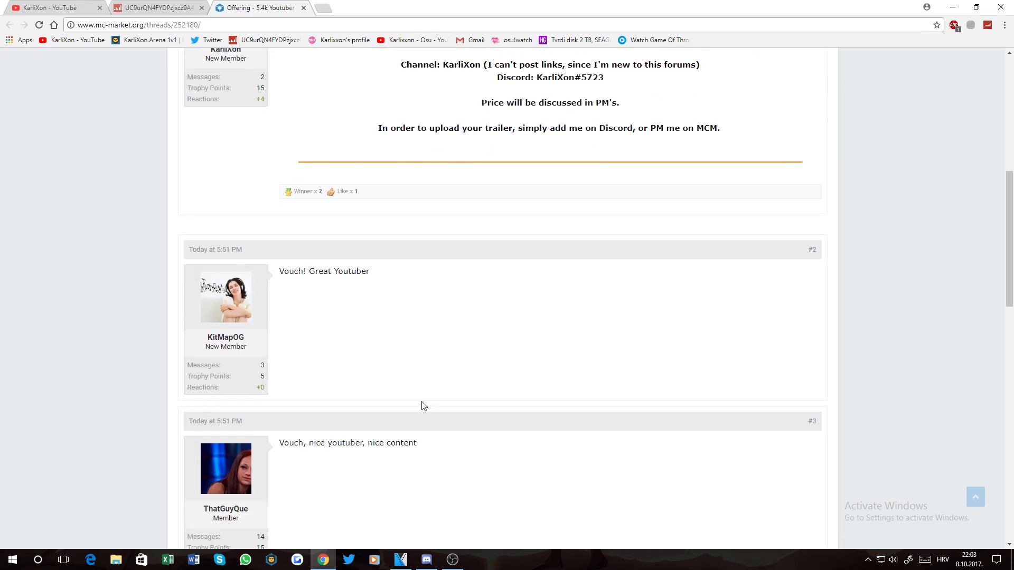
# Step: Highlight reply #2, skim replies #3–#6, and scroll back to the top
pyautogui.moveTo(280, 271); pyautogui.dragTo(370, 271)
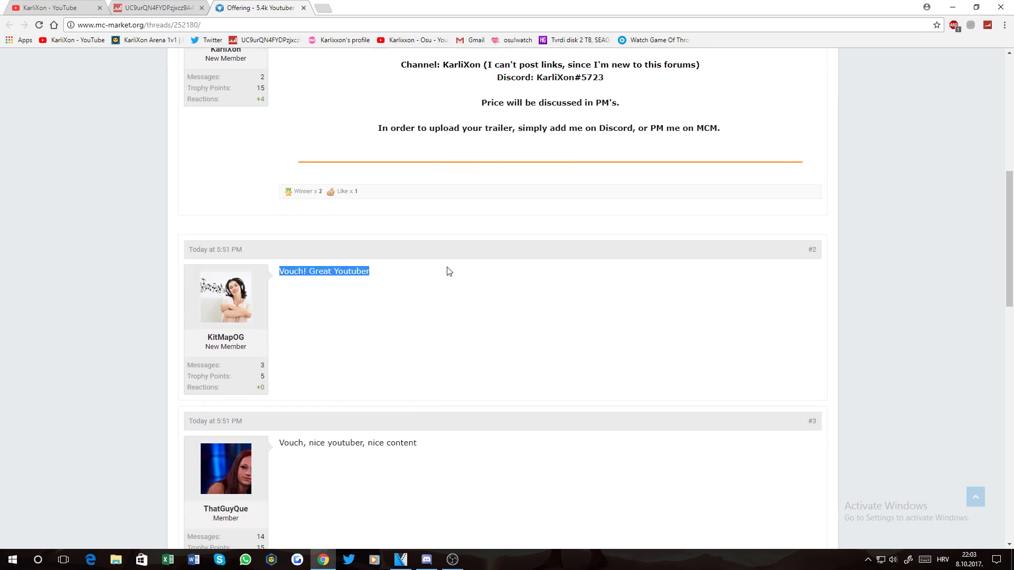
pyautogui.scroll(-3)
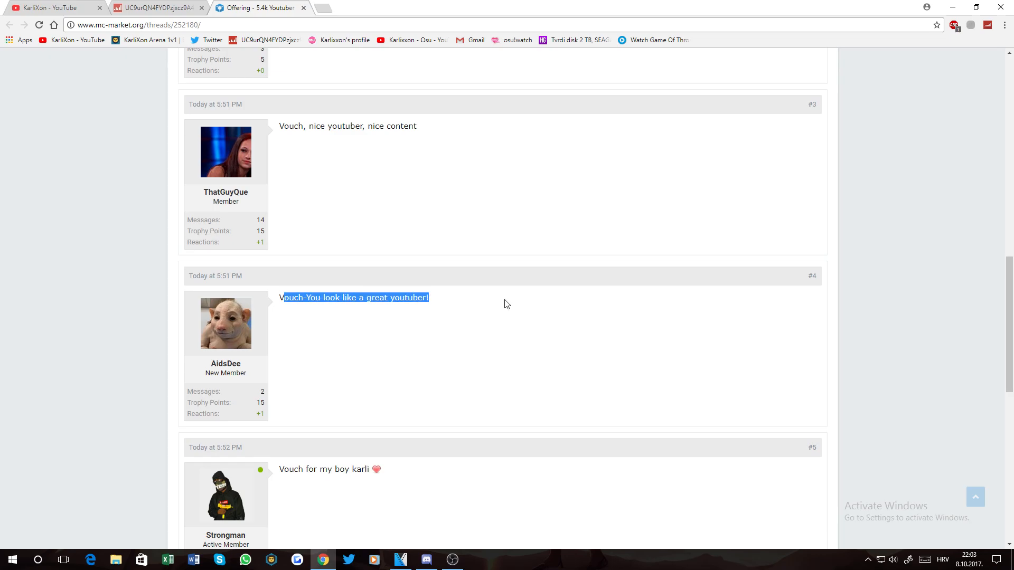
pyautogui.scroll(-3)
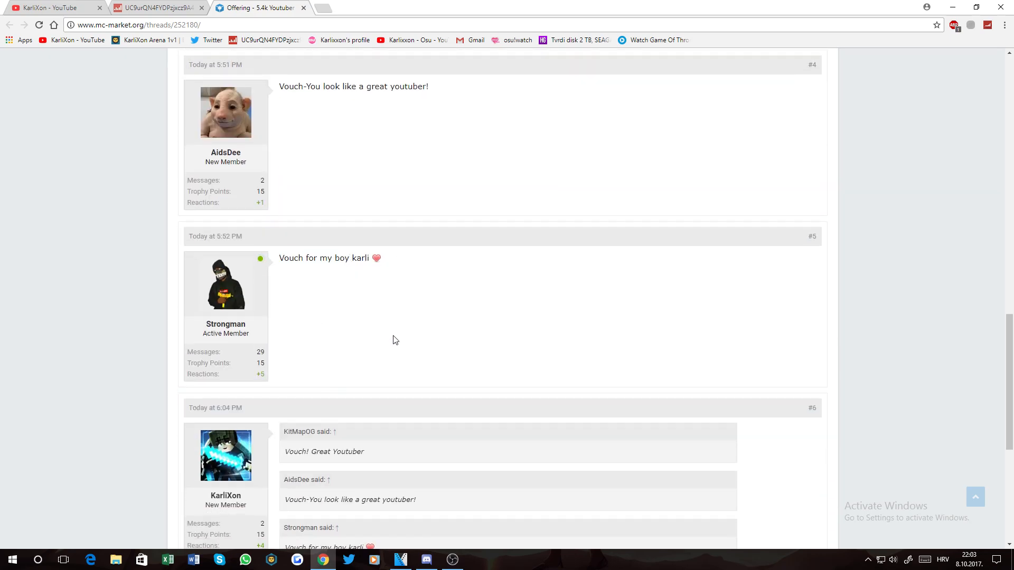
pyautogui.scroll(3)
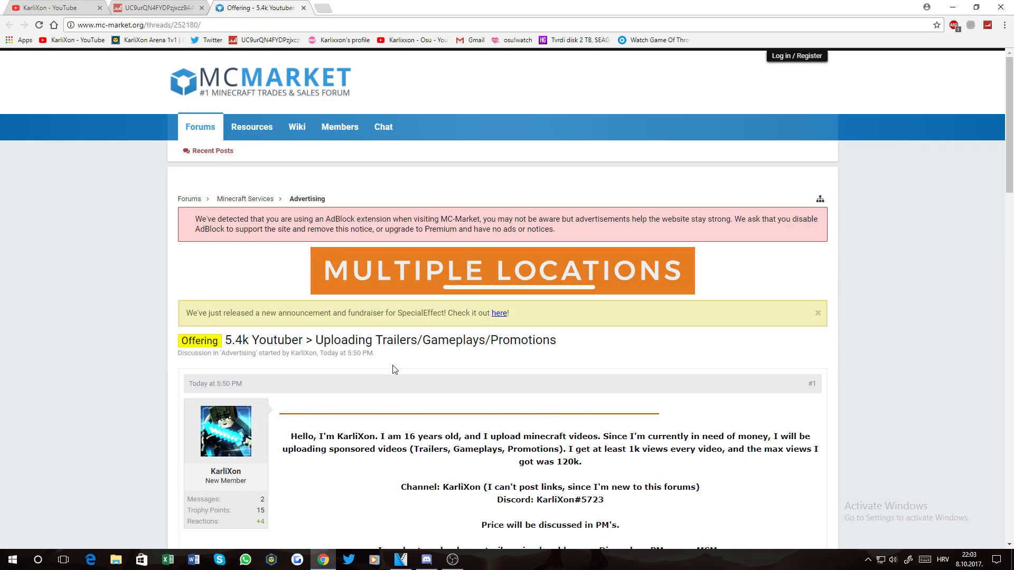
# Step: Scroll past the opening post until vouch replies #2, #3 and #4 show
pyautogui.scroll(-3)
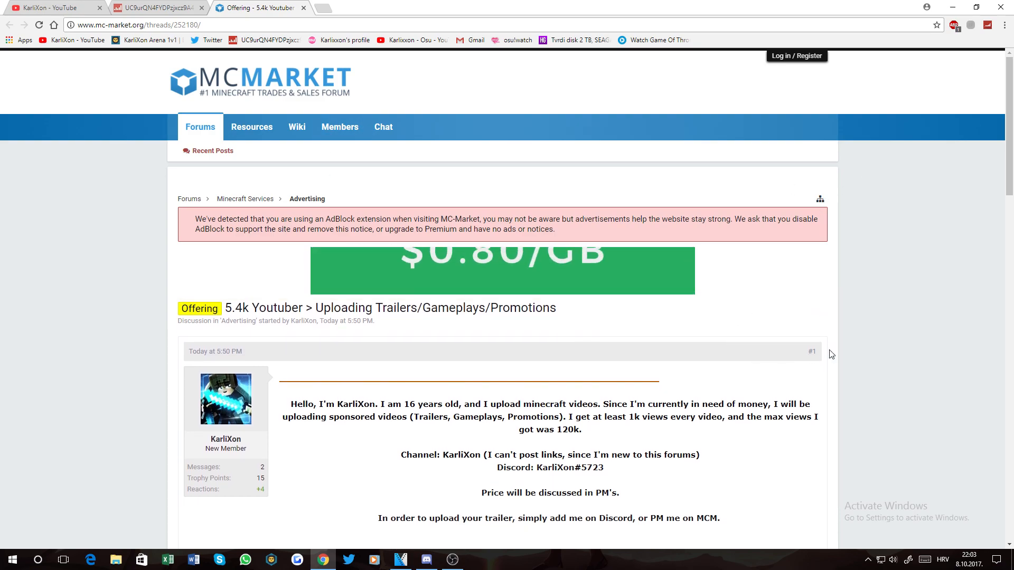
pyautogui.scroll(-3)
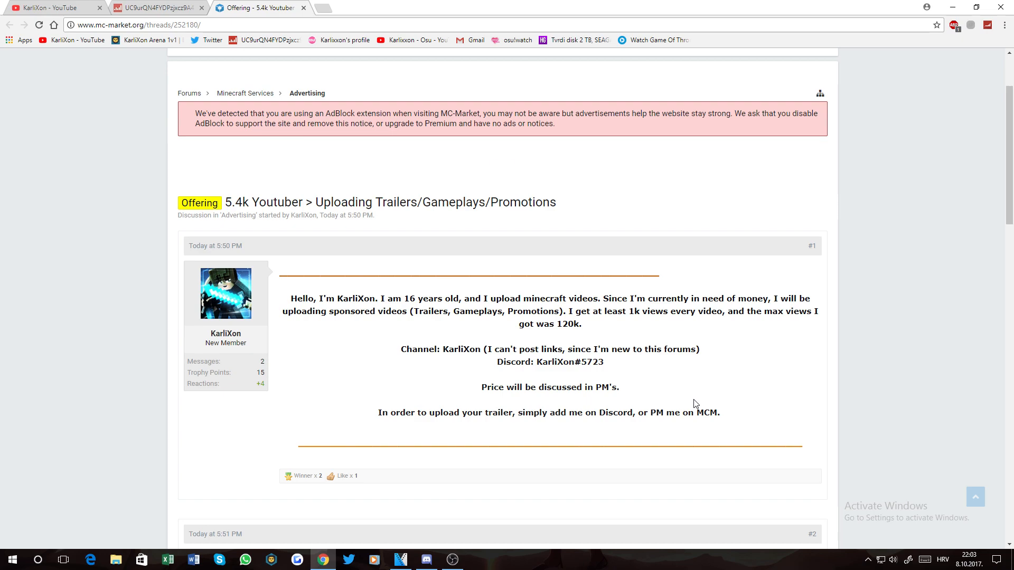
pyautogui.scroll(-3)
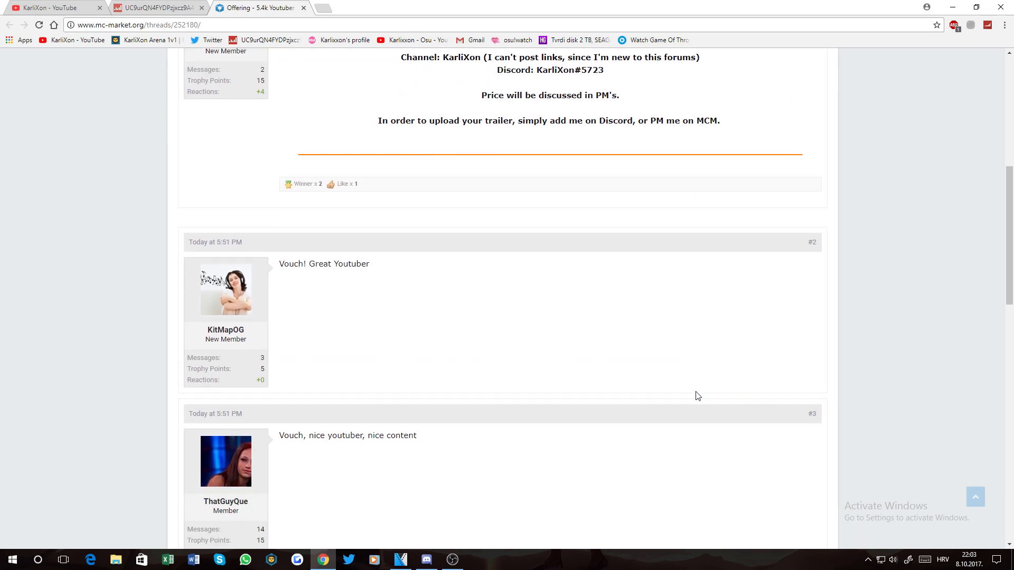
pyautogui.scroll(-3)
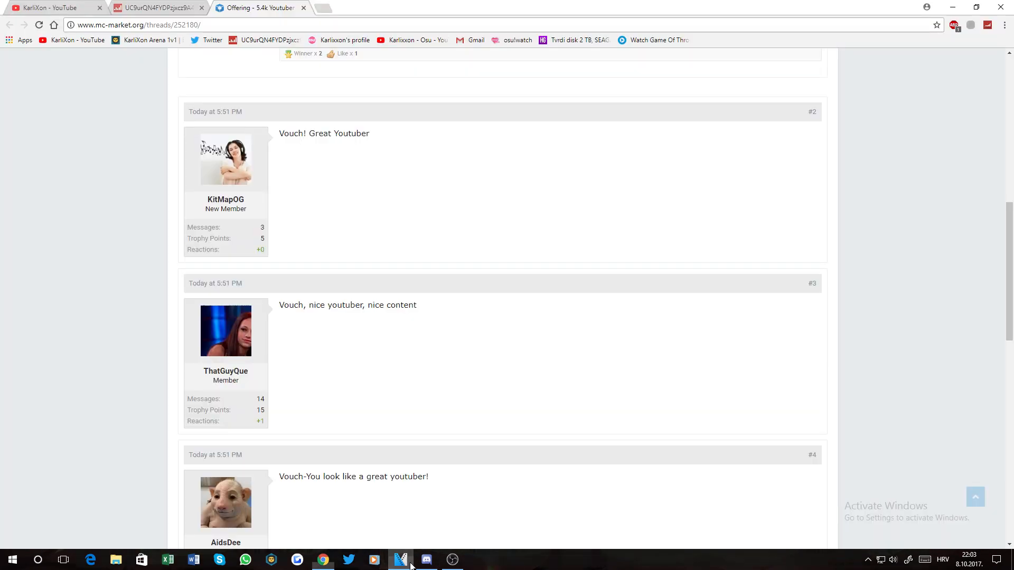